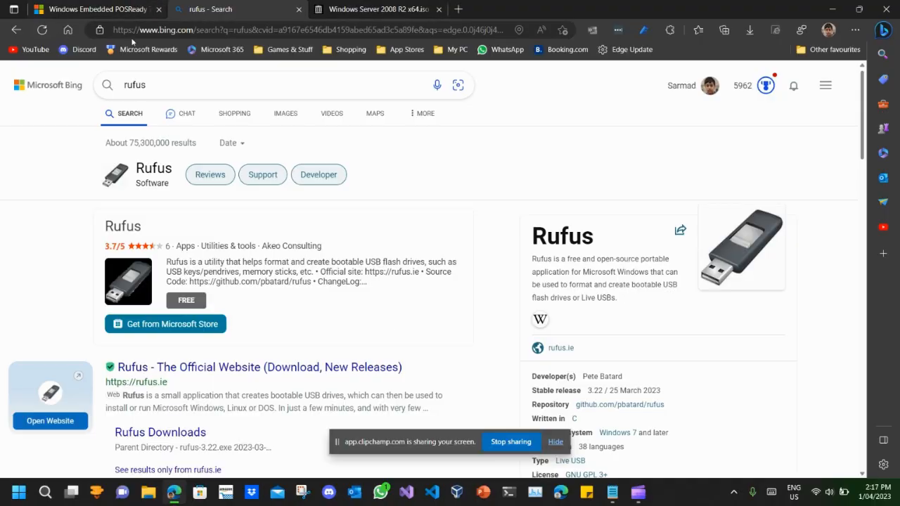
# Show the Windows Embedded POSReady lifecycle page and scroll down to its support dates.
pyautogui.click(92, 9)
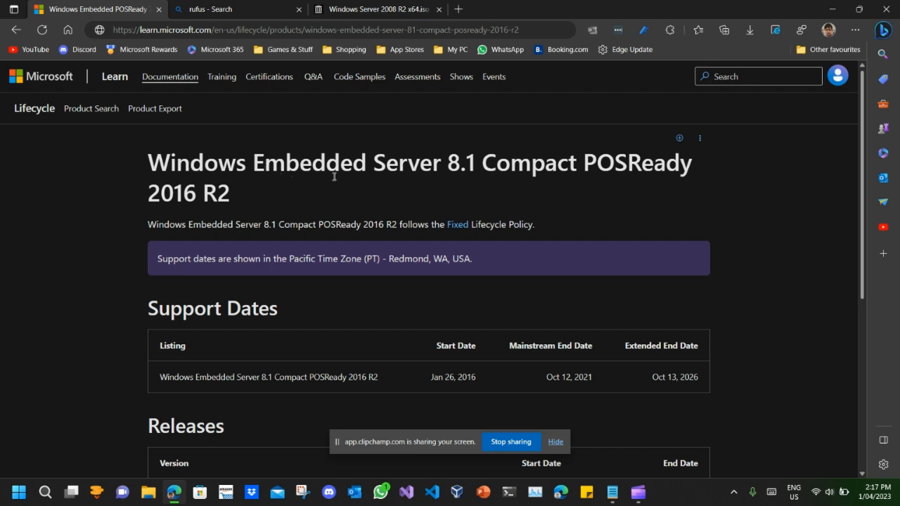
pyautogui.moveTo(560, 184)
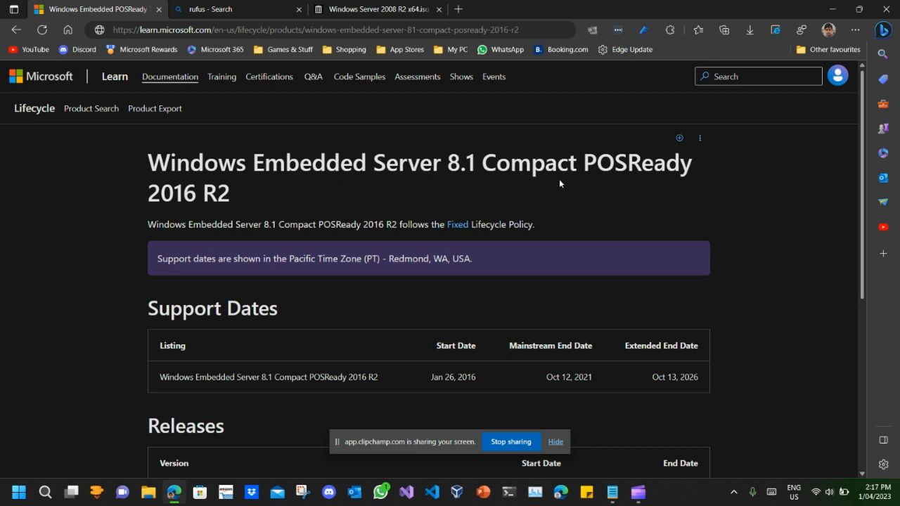
pyautogui.moveTo(562, 183)
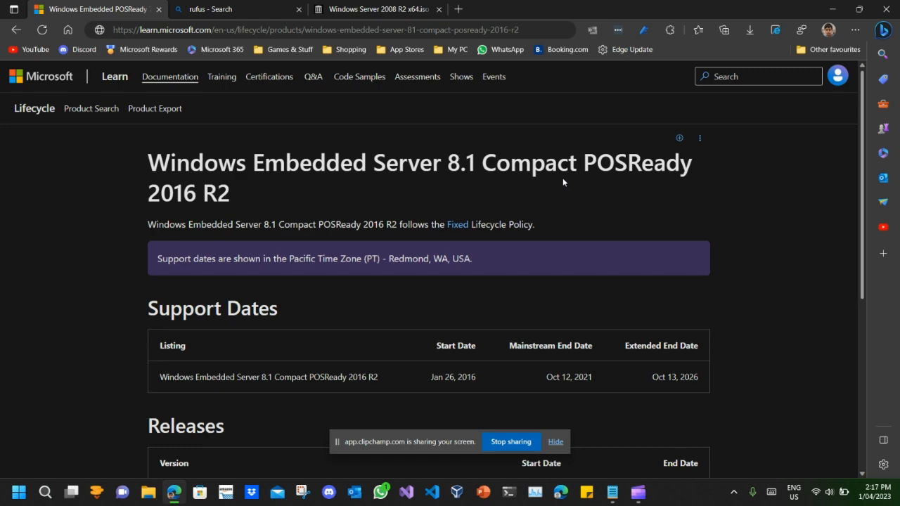
pyautogui.scroll(-3)
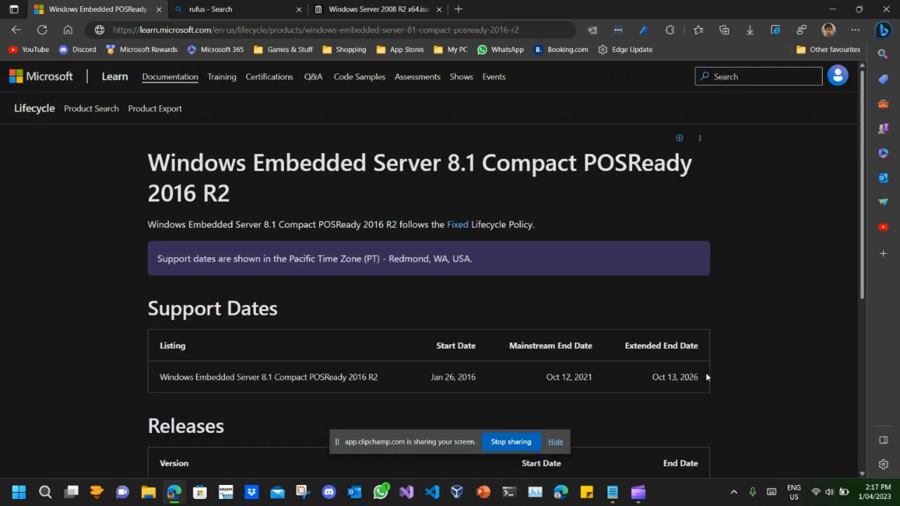
pyautogui.moveTo(689, 376)
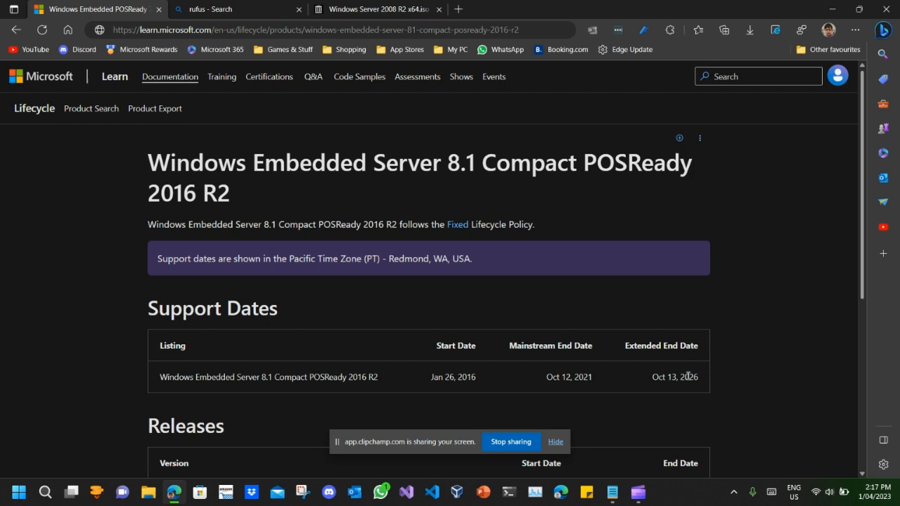
pyautogui.scroll(-3)
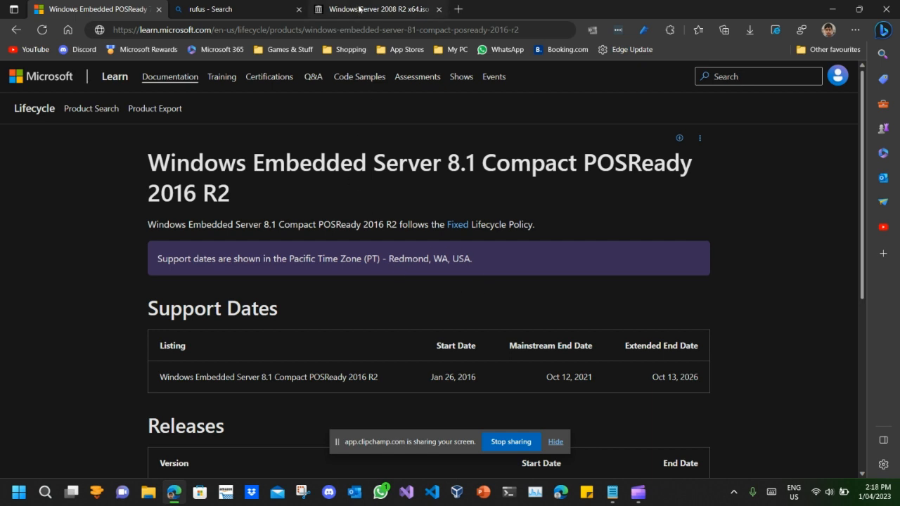
pyautogui.moveTo(396, 18)
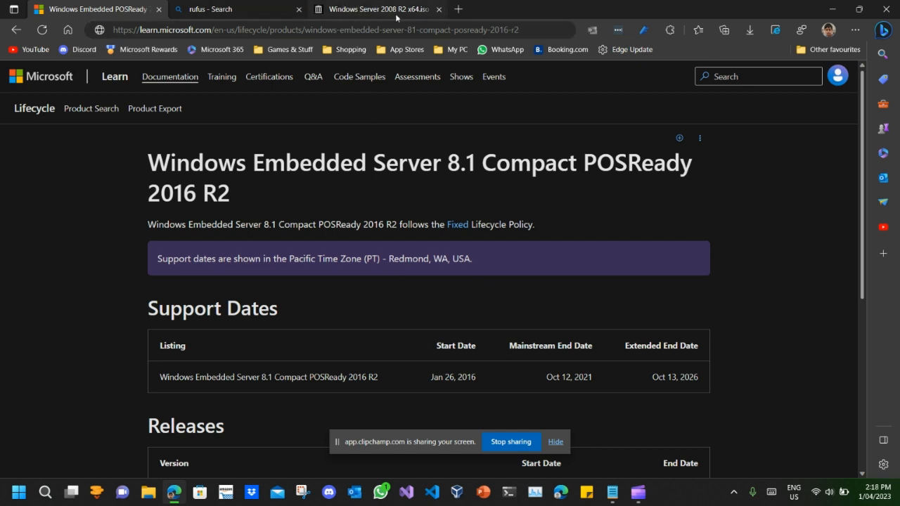
pyautogui.moveTo(376, 10)
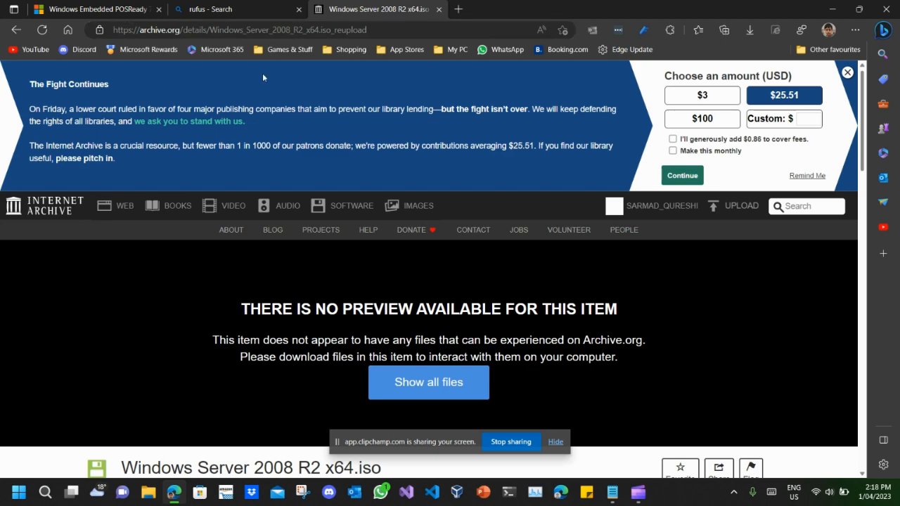
# Download the Windows Server 2008 R2 x64 ISO image from archive.org, then return to the lifecycle tab.
pyautogui.scroll(-3)
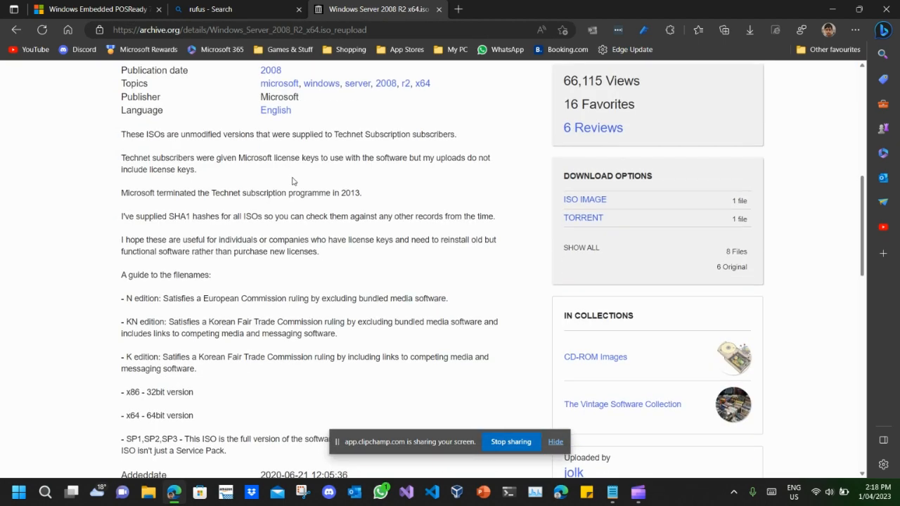
pyautogui.scroll(-3)
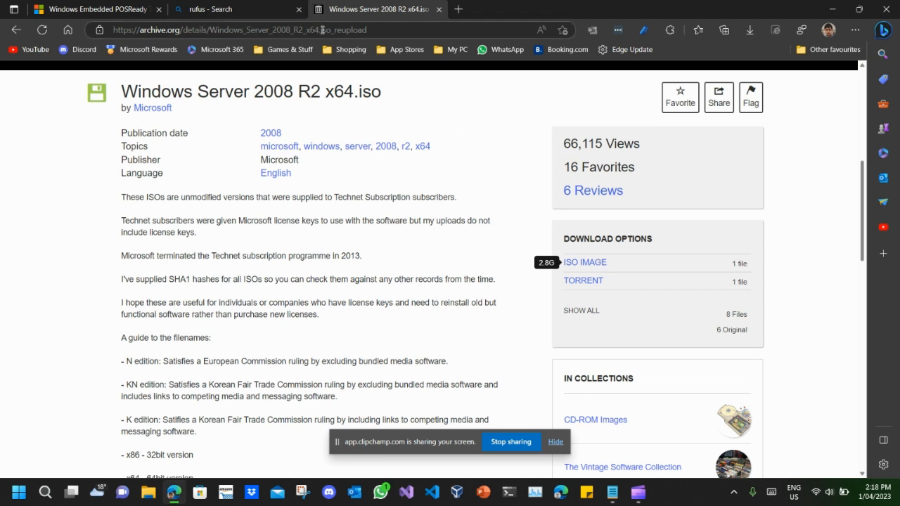
pyautogui.click(749, 30)
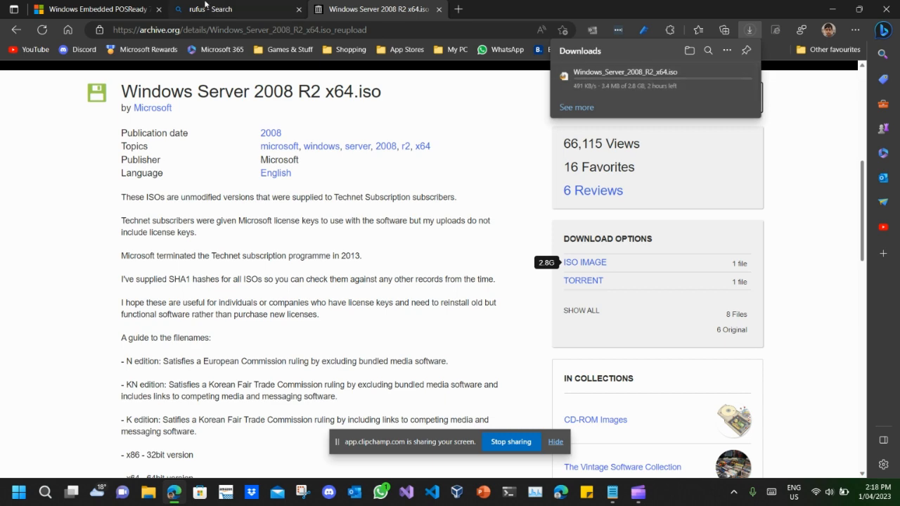
pyautogui.click(95, 9)
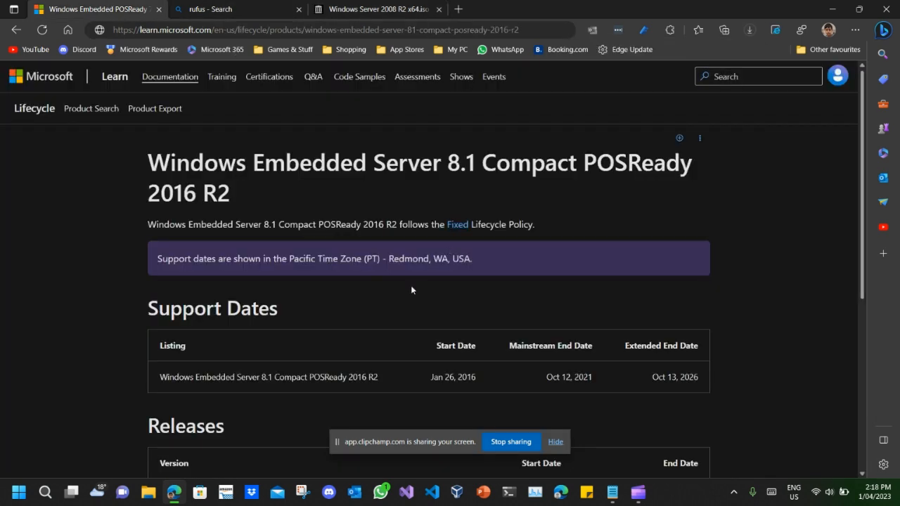
pyautogui.moveTo(298, 194)
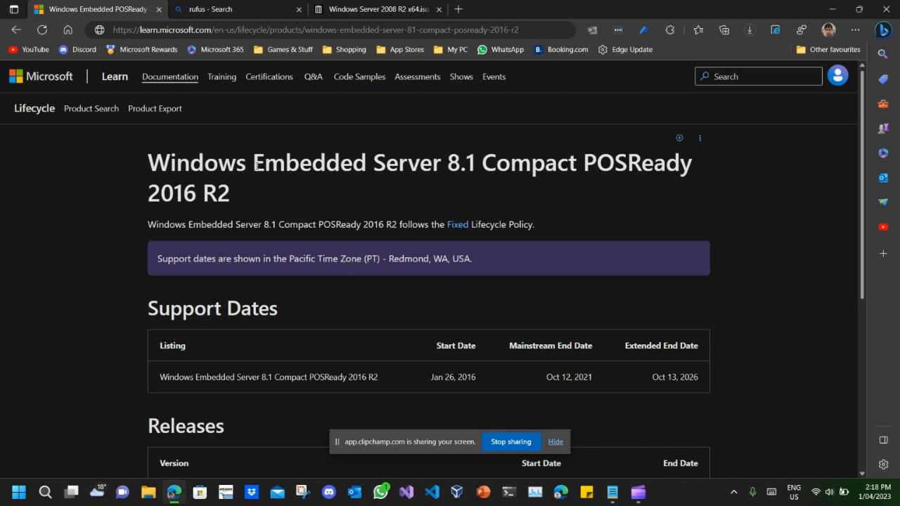
# Select the word 'Embedded' in the page title and open DevTools on it.
pyautogui.doubleClick(275, 163)
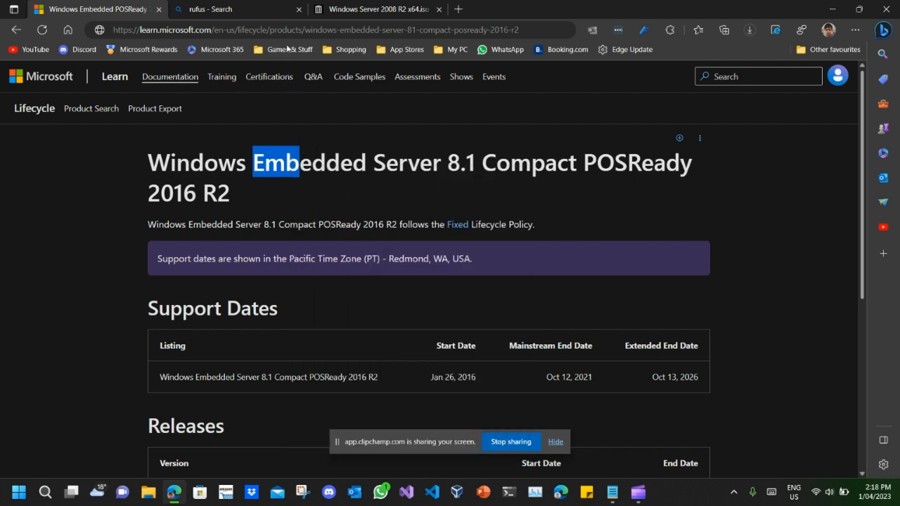
pyautogui.rightClick(274, 163)
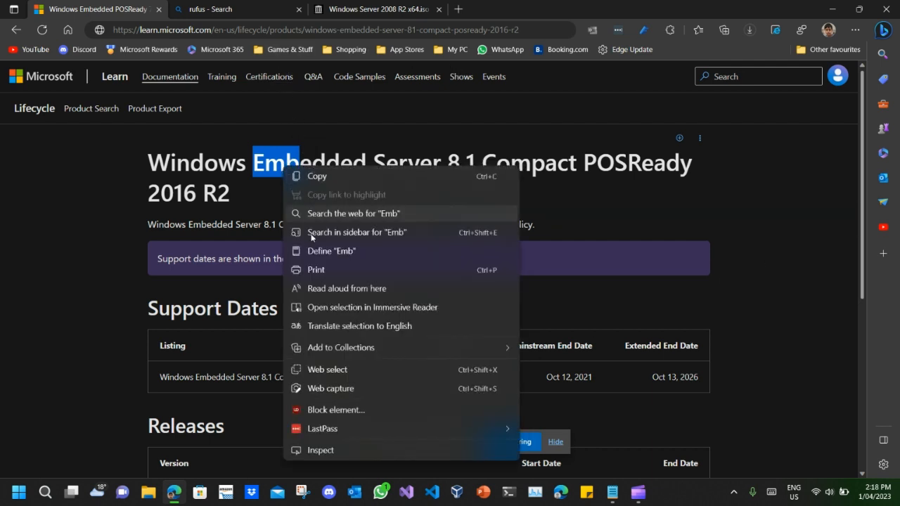
pyautogui.click(363, 396)
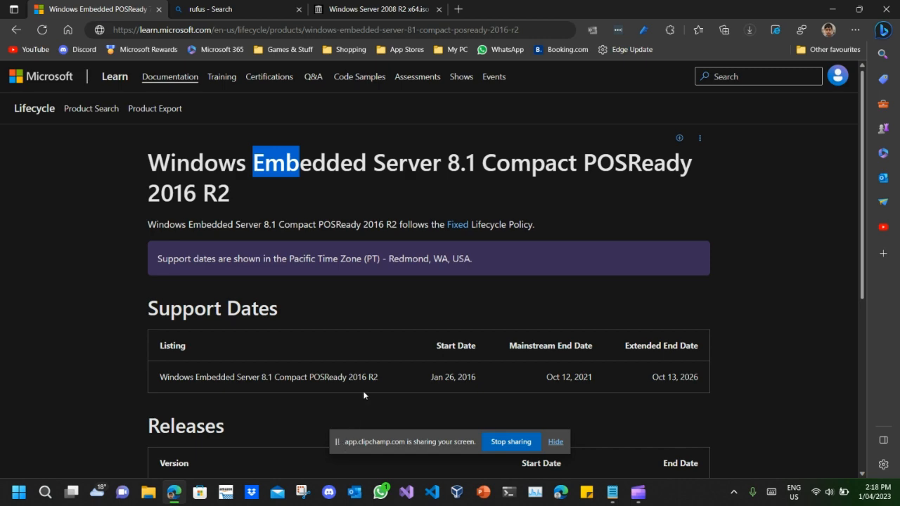
pyautogui.moveTo(376, 367)
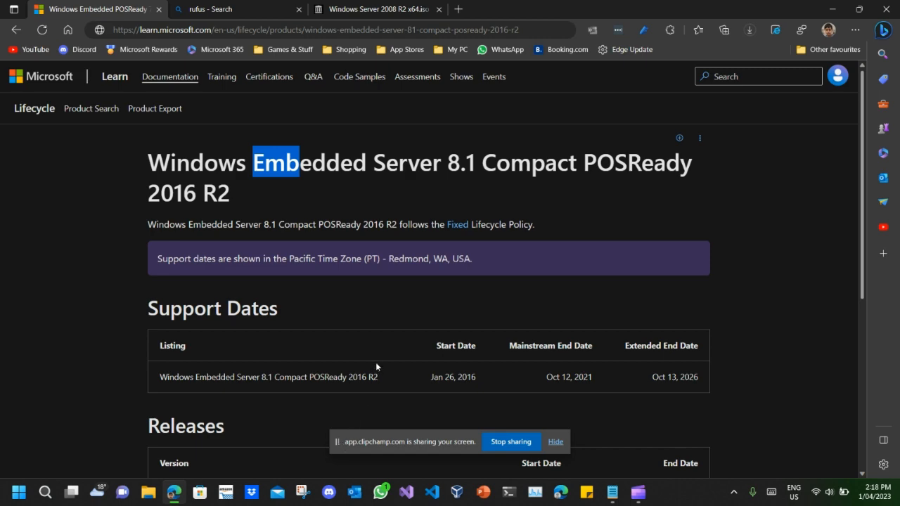
pyautogui.press('f12')
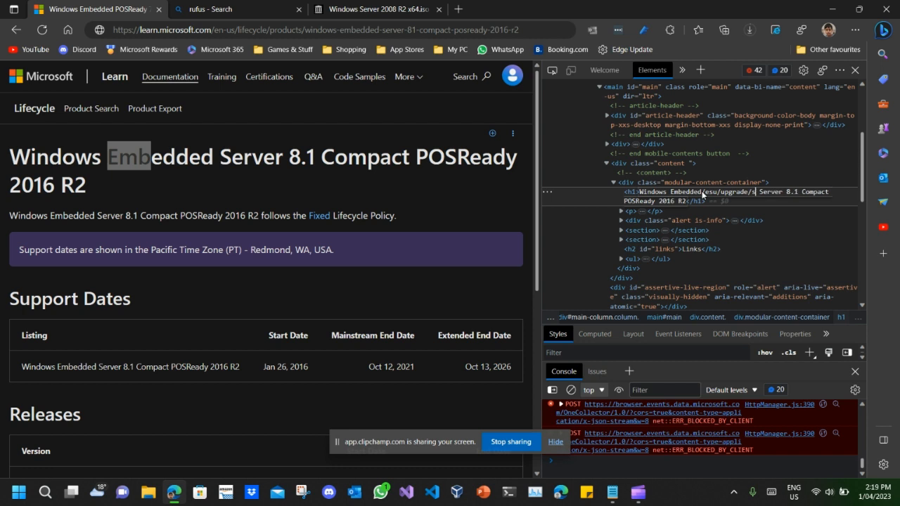
# Type new text into the page heading in DevTools, then reload the page, discarding the edit.
pyautogui.write('stay/oct/2026/2030e')
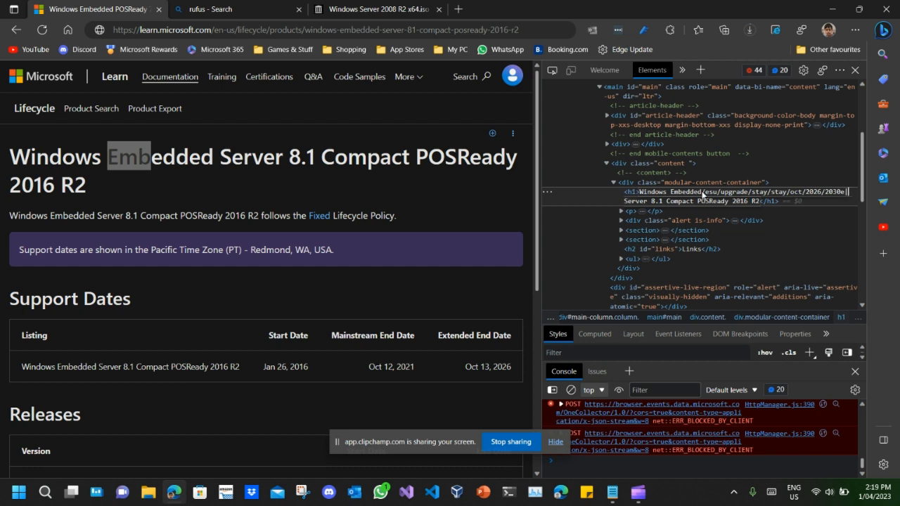
pyautogui.write('\\C:Microsoft\\macOS\\VentMonterey')
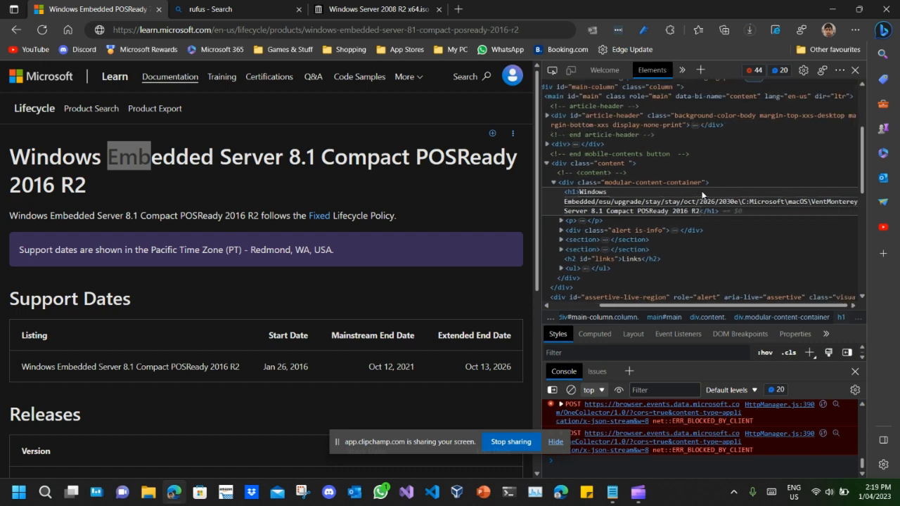
pyautogui.moveTo(624, 230)
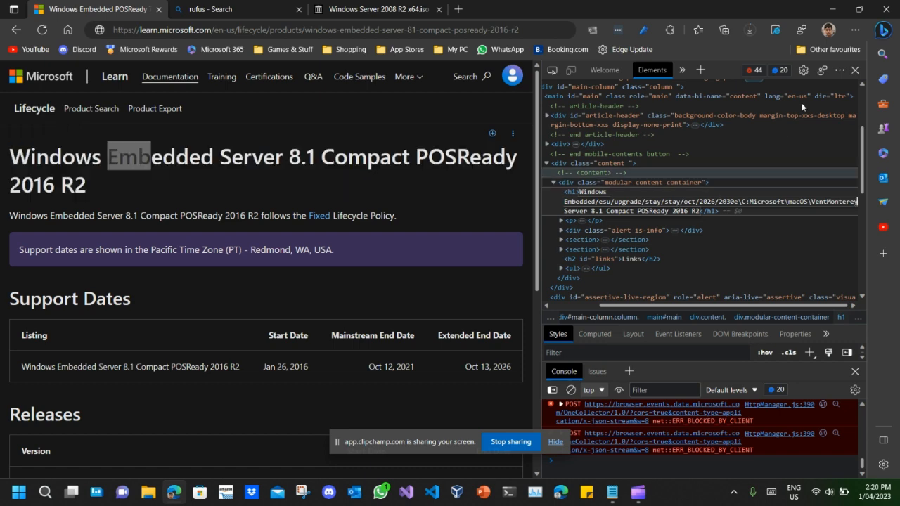
pyautogui.click(854, 69)
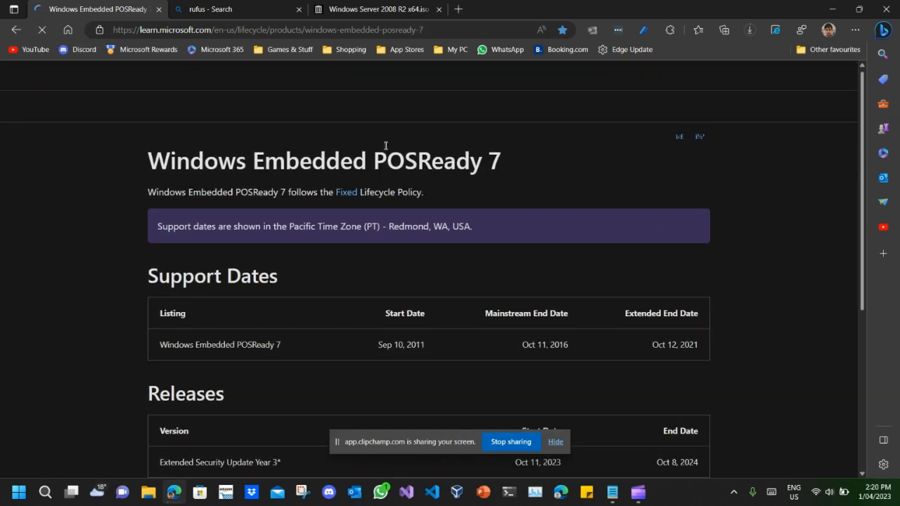
# Scroll the reloaded POSReady 7 Support Dates table, then right-click near the bottom right of the screen.
pyautogui.scroll(-3)
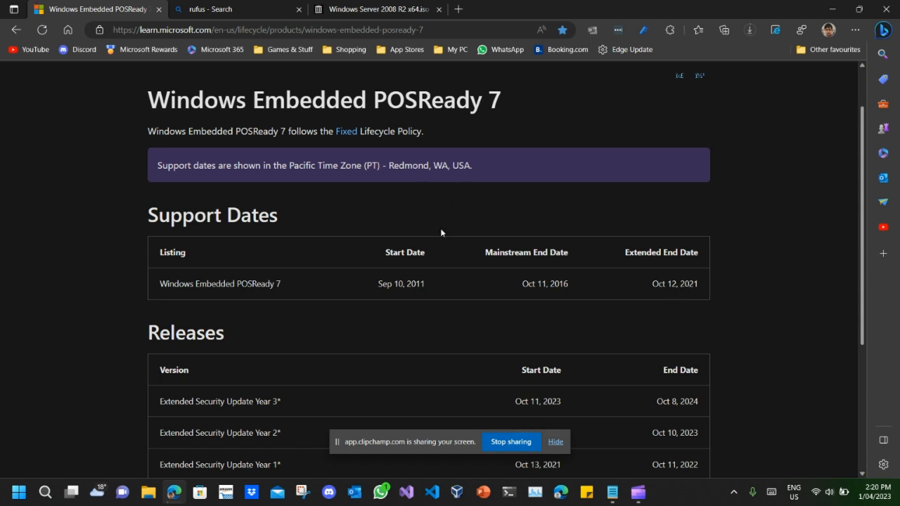
pyautogui.moveTo(432, 335)
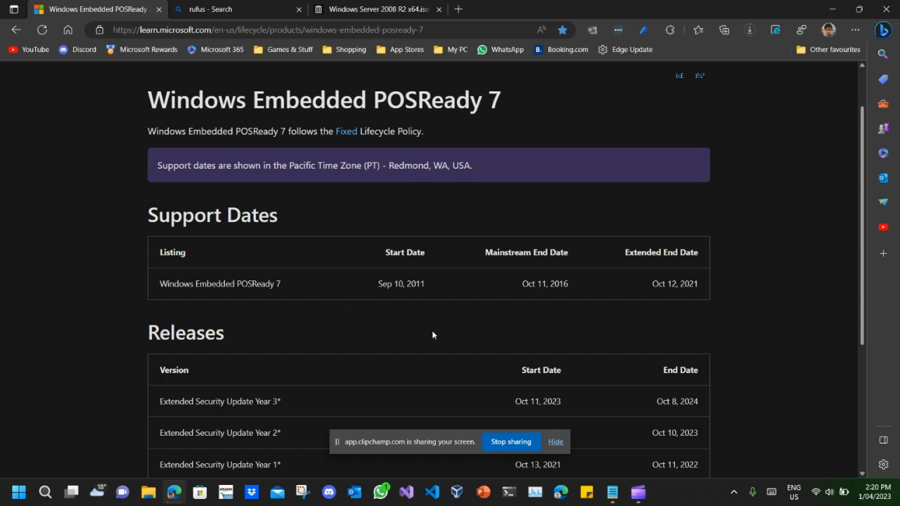
pyautogui.moveTo(425, 330)
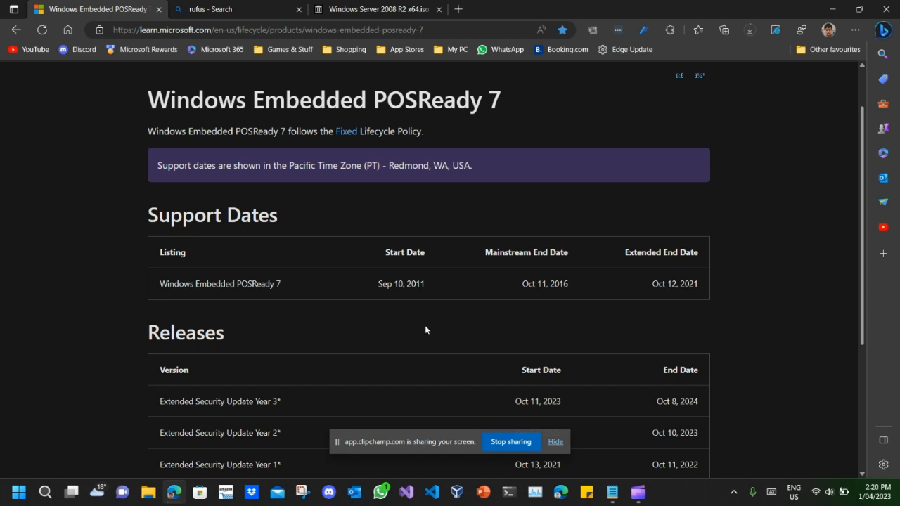
pyautogui.moveTo(539, 303)
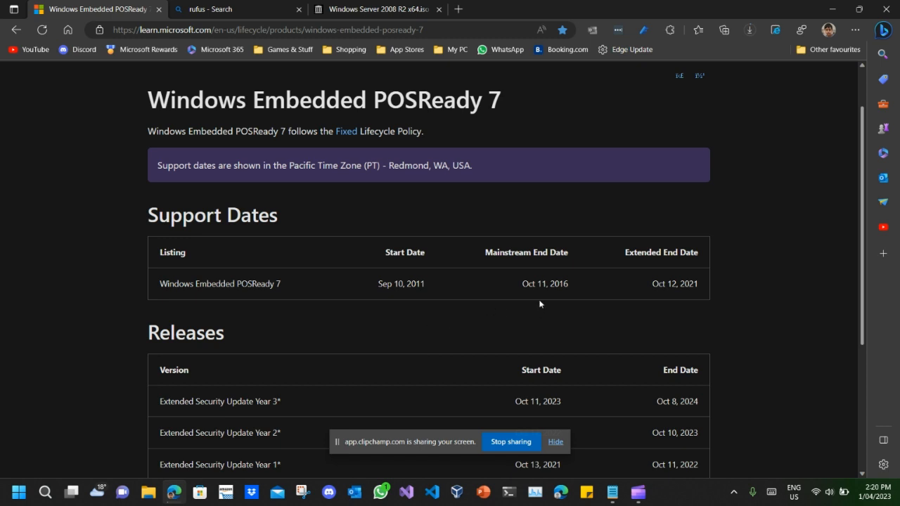
pyautogui.moveTo(531, 295)
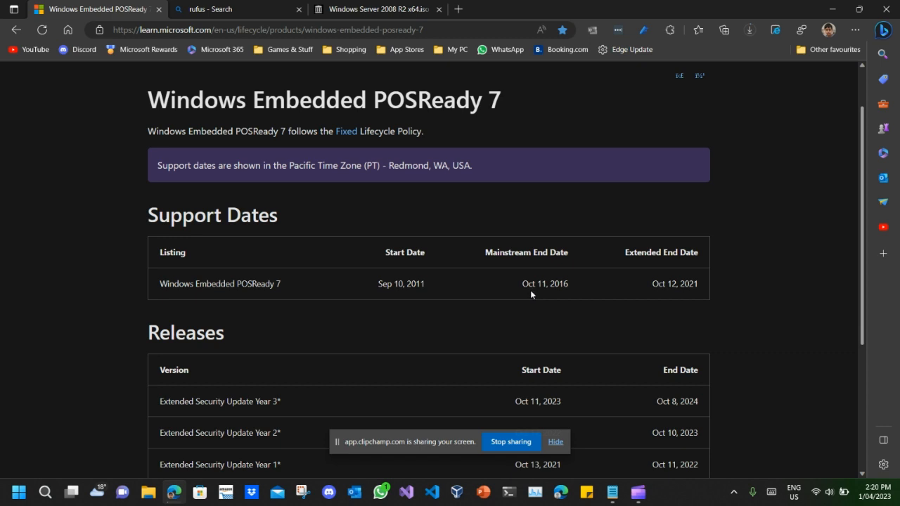
pyautogui.moveTo(714, 277)
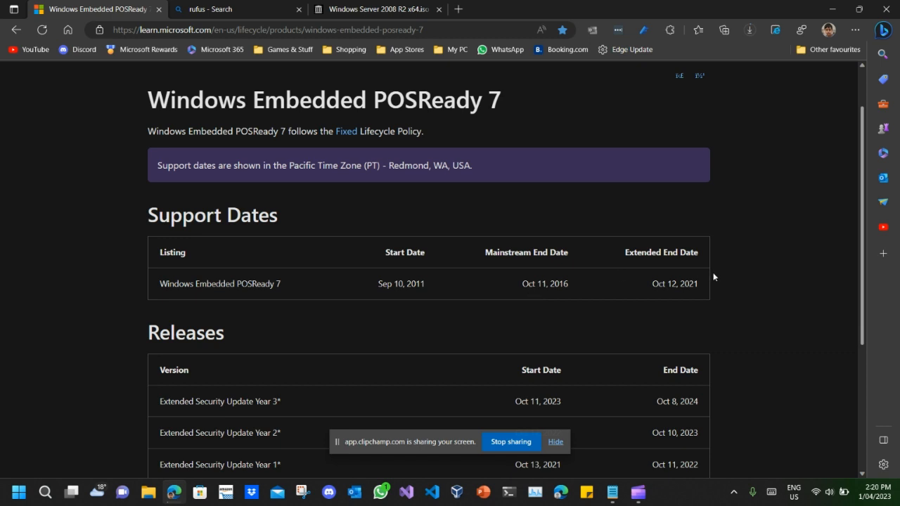
pyautogui.moveTo(714, 275)
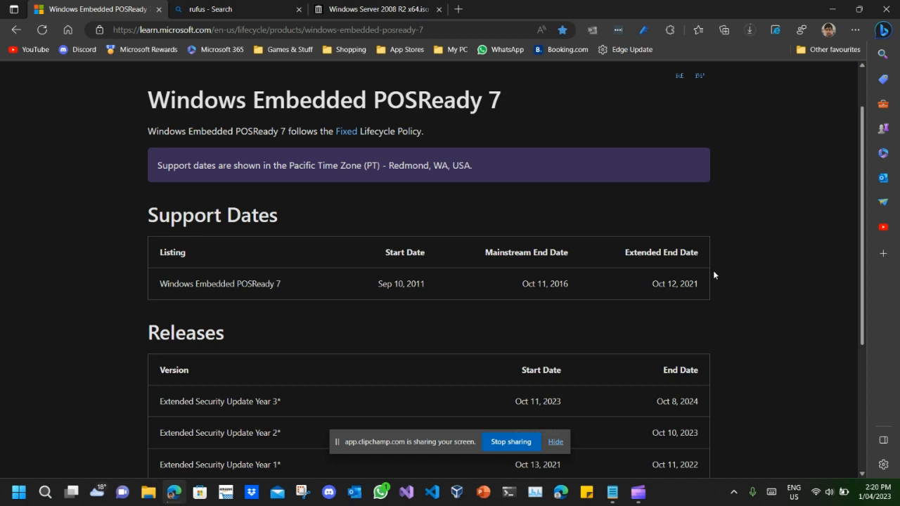
pyautogui.moveTo(653, 247)
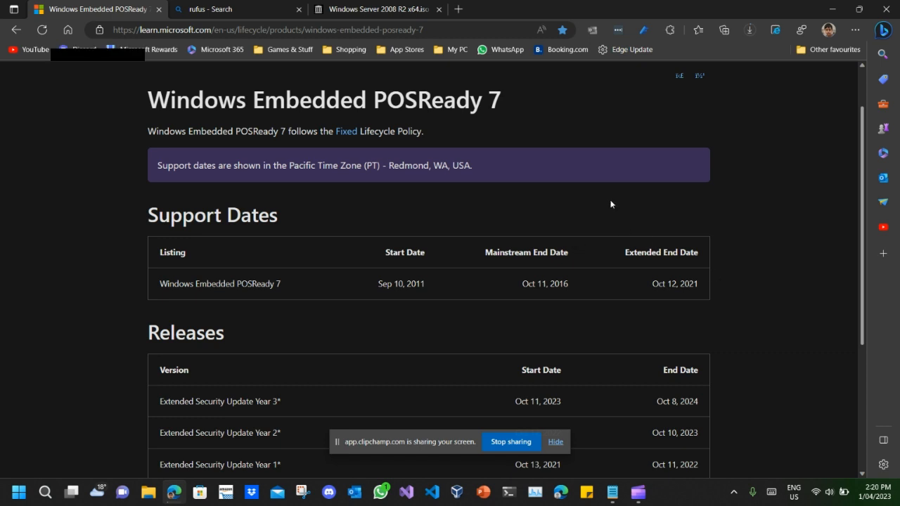
pyautogui.rightClick(681, 491)
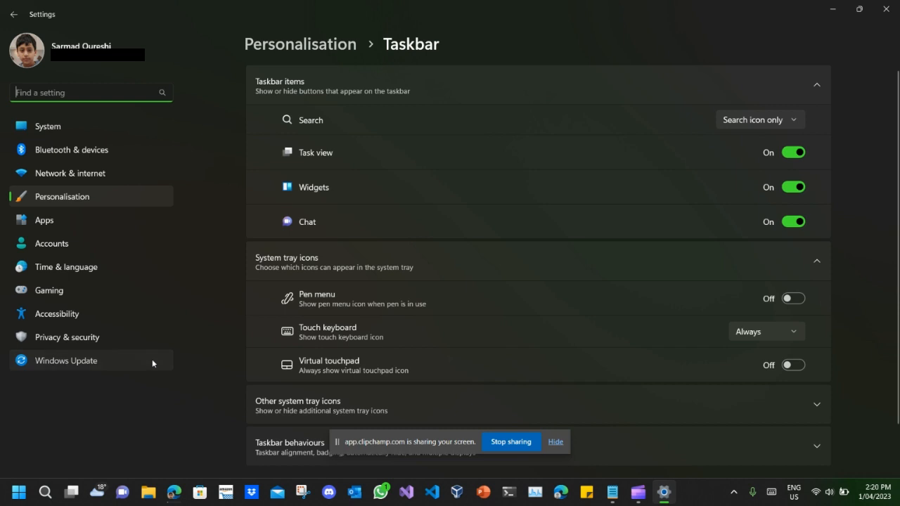
# Check for new updates on the Windows Update page and open Update history.
pyautogui.click(66, 360)
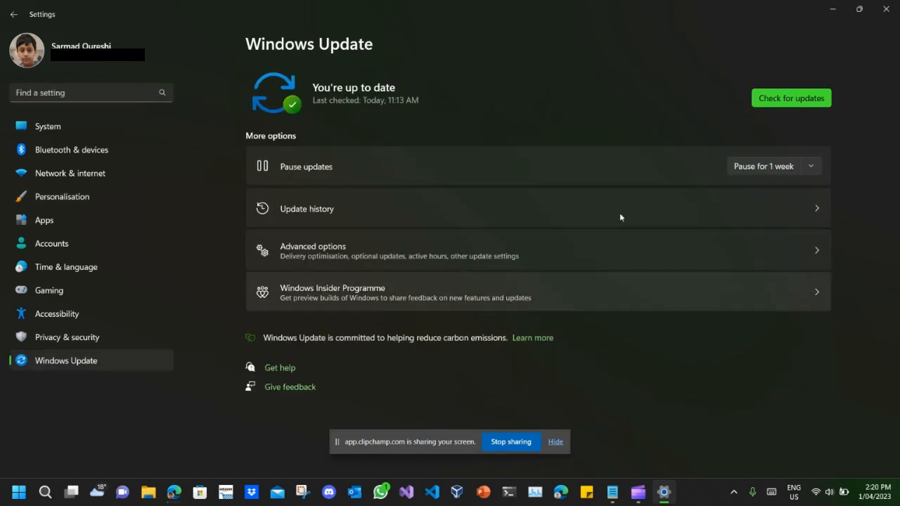
pyautogui.click(790, 98)
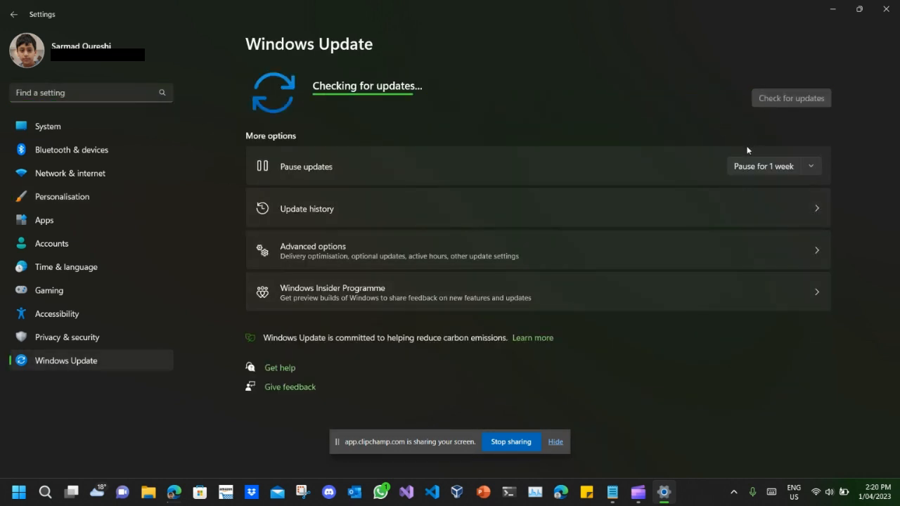
pyautogui.click(306, 208)
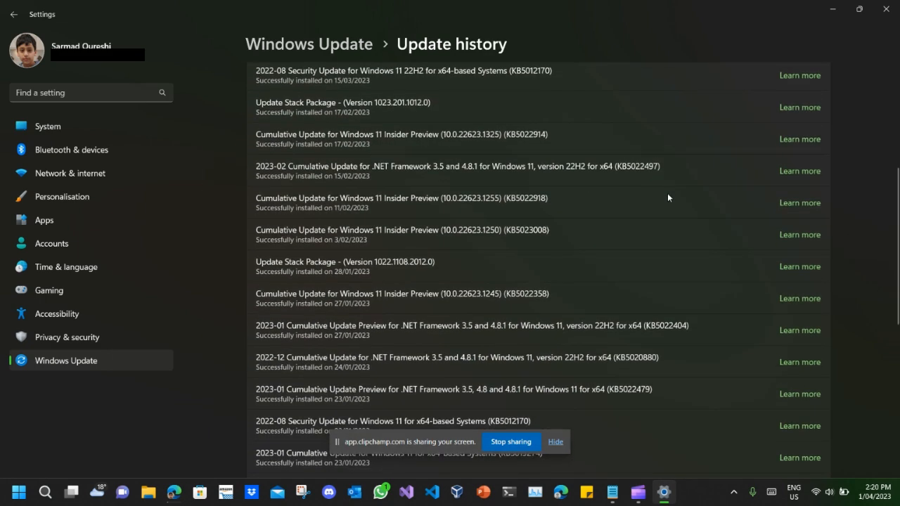
# Scroll back up the Update history and collapse the expanded update categories.
pyautogui.scroll(3)
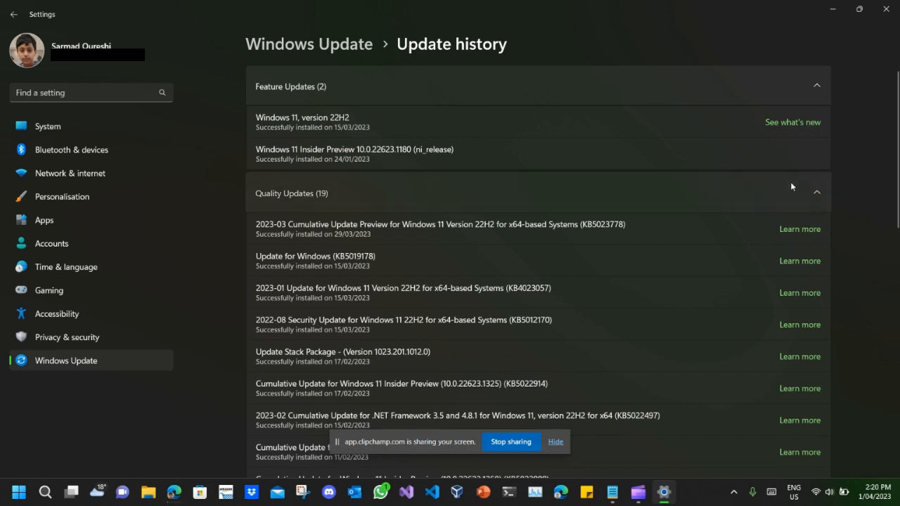
pyautogui.click(816, 192)
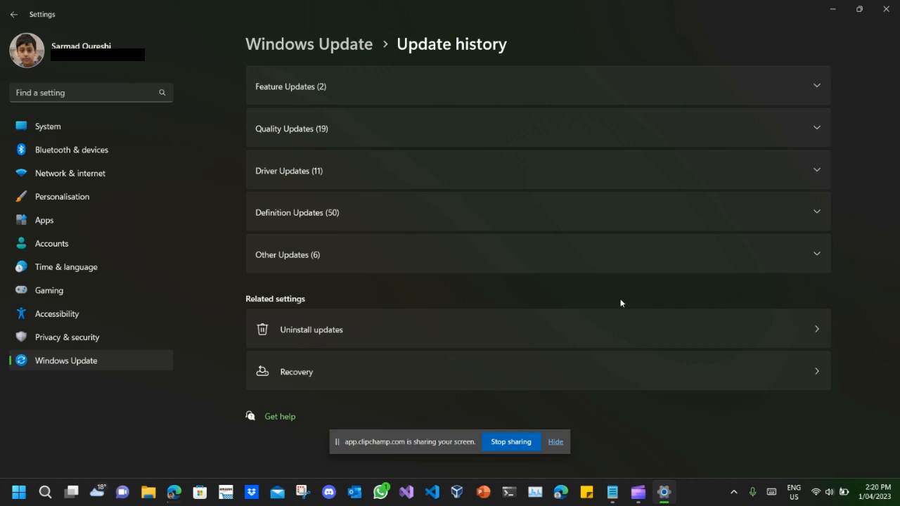
pyautogui.moveTo(551, 415)
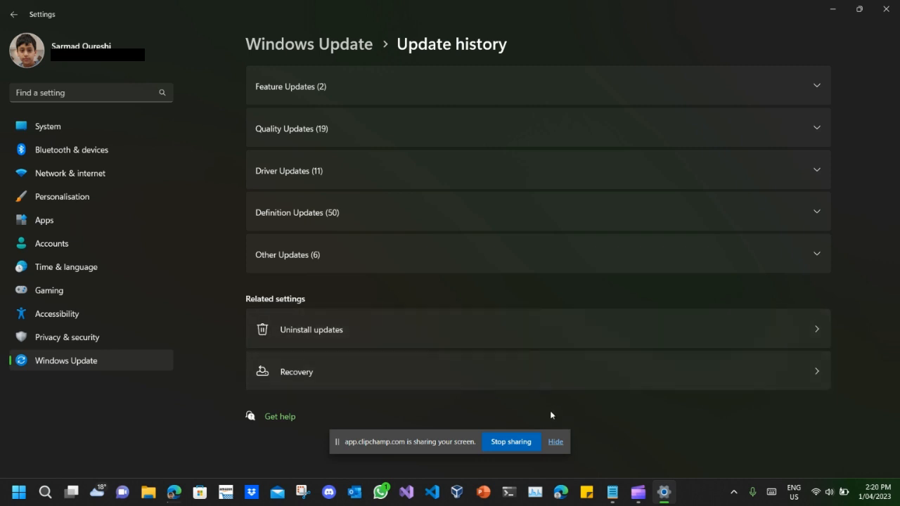
pyautogui.moveTo(529, 437)
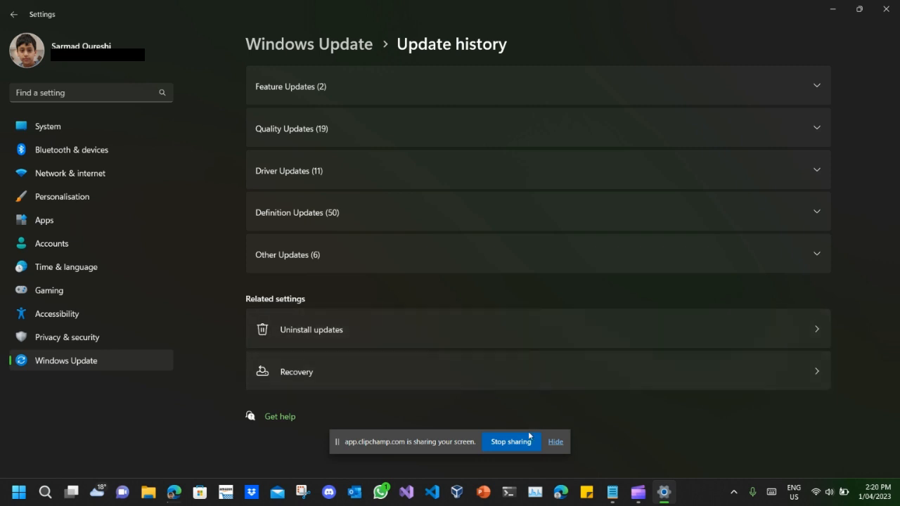